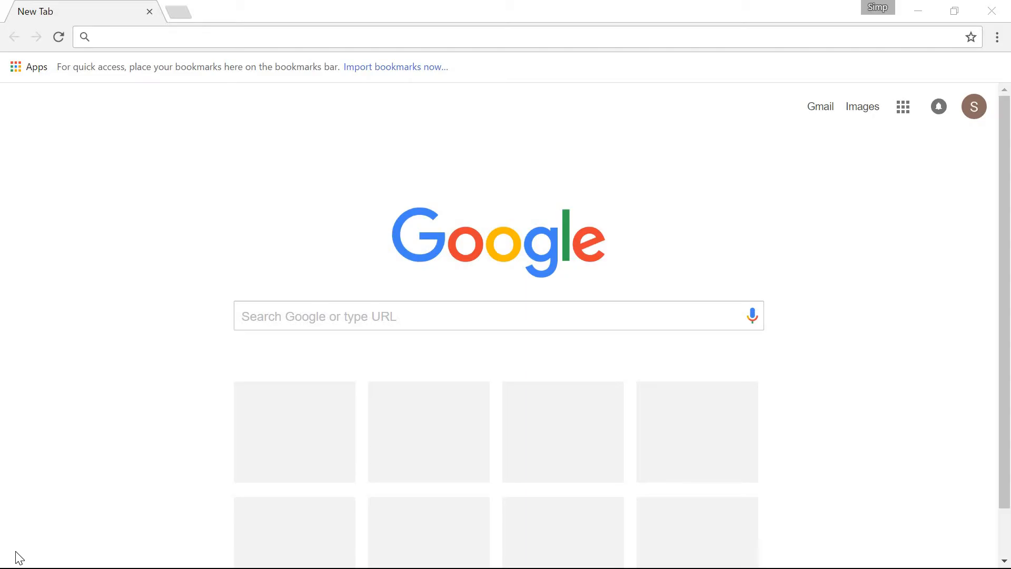
{"action": "mouse_move", "coordinate": [880, 77]}
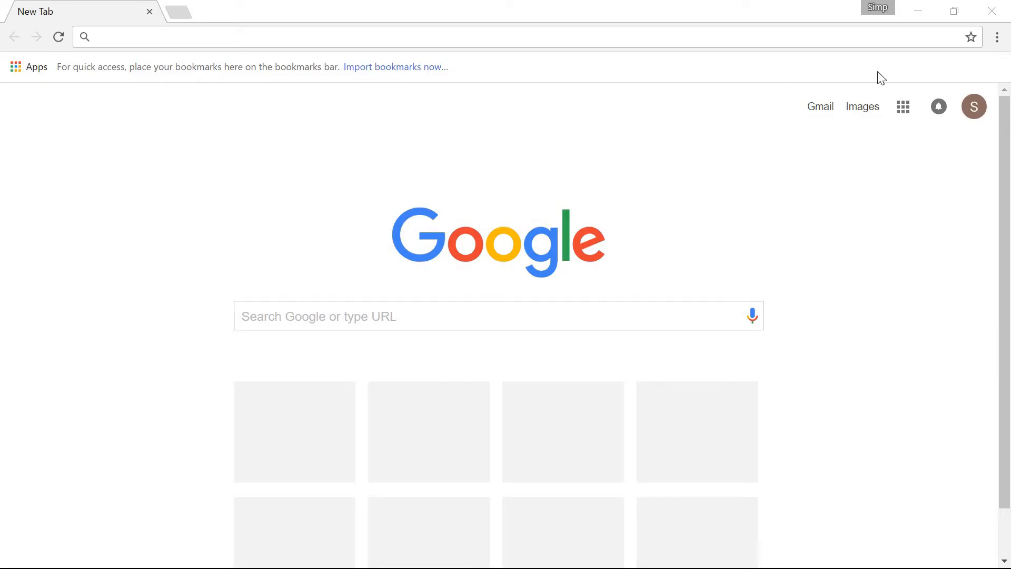
{"action": "mouse_move", "coordinate": [251, 103]}
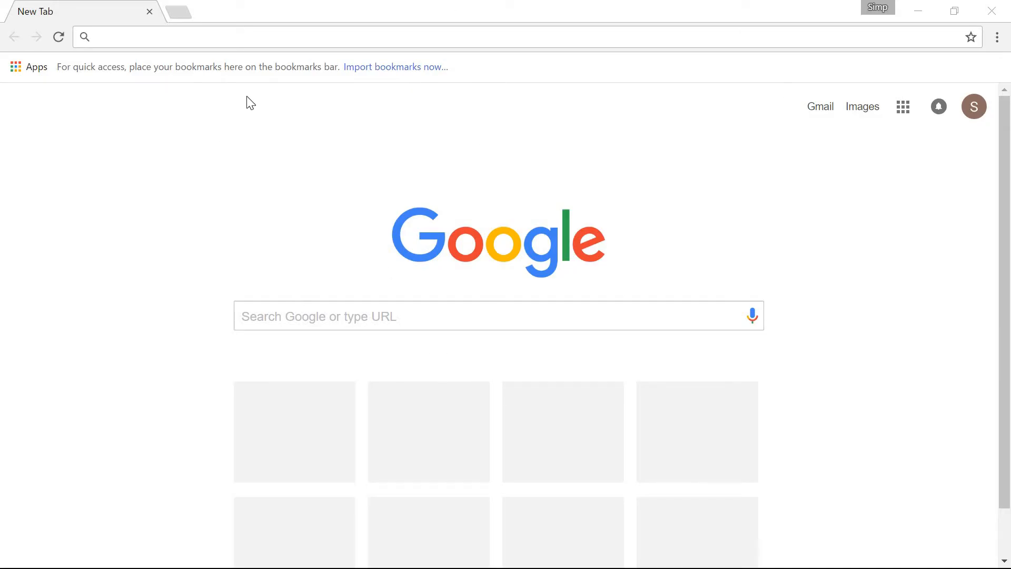
Navigate the new tab to google.com to load the Google homepage.
{"action": "type", "text": "google.com"}
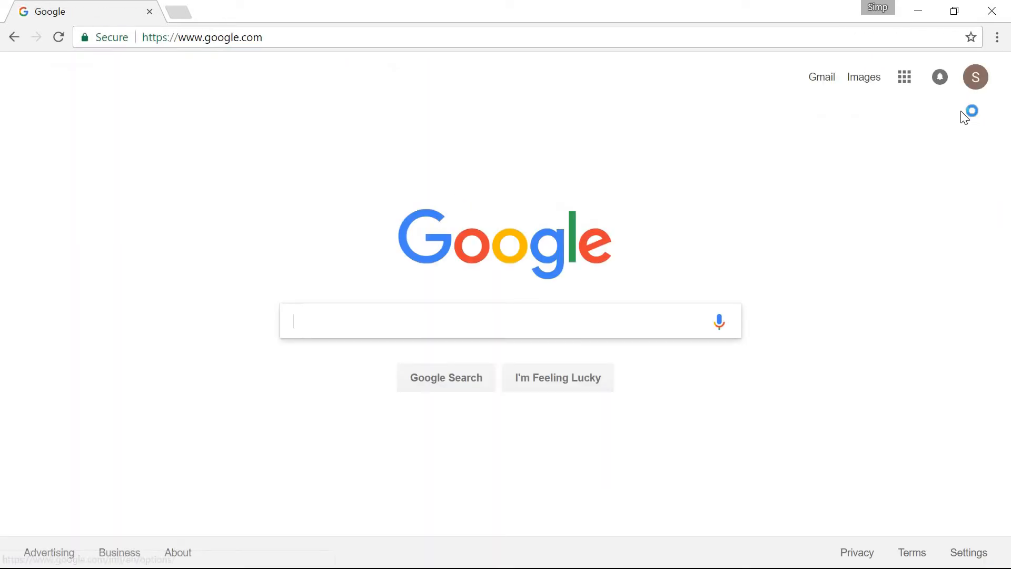
Go from the profile avatar to My Account and bring the Account preferences card into view.
{"action": "left_click", "coordinate": [975, 77]}
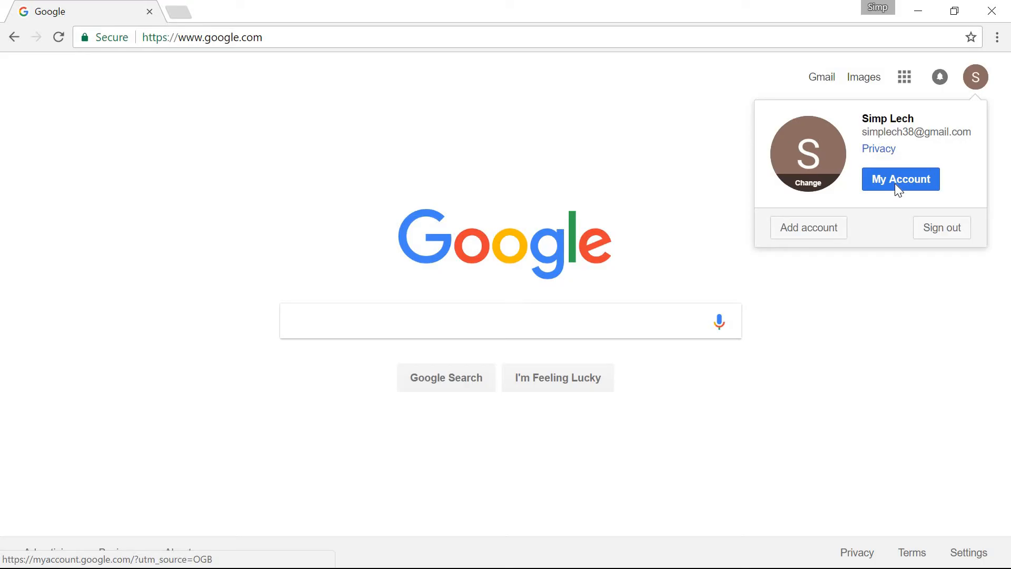
{"action": "left_click", "coordinate": [901, 179]}
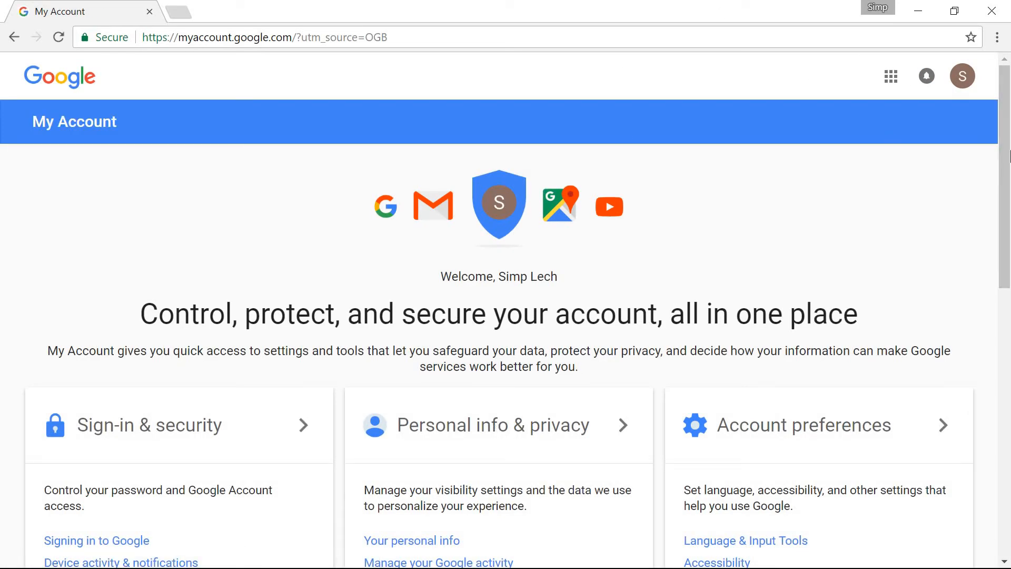
{"action": "scroll", "scroll_direction": "down", "scroll_amount": 3}
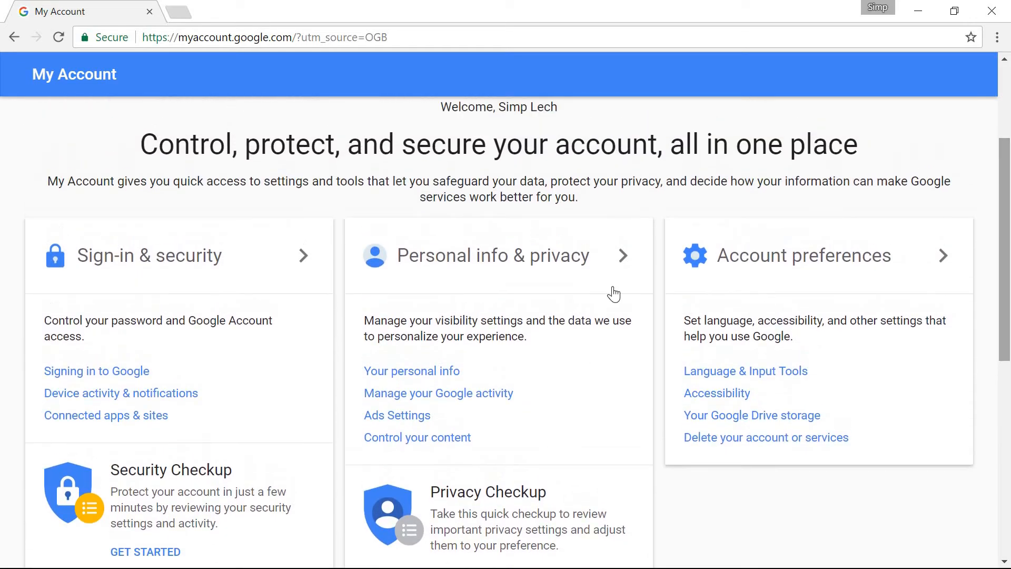
{"action": "mouse_move", "coordinate": [817, 286]}
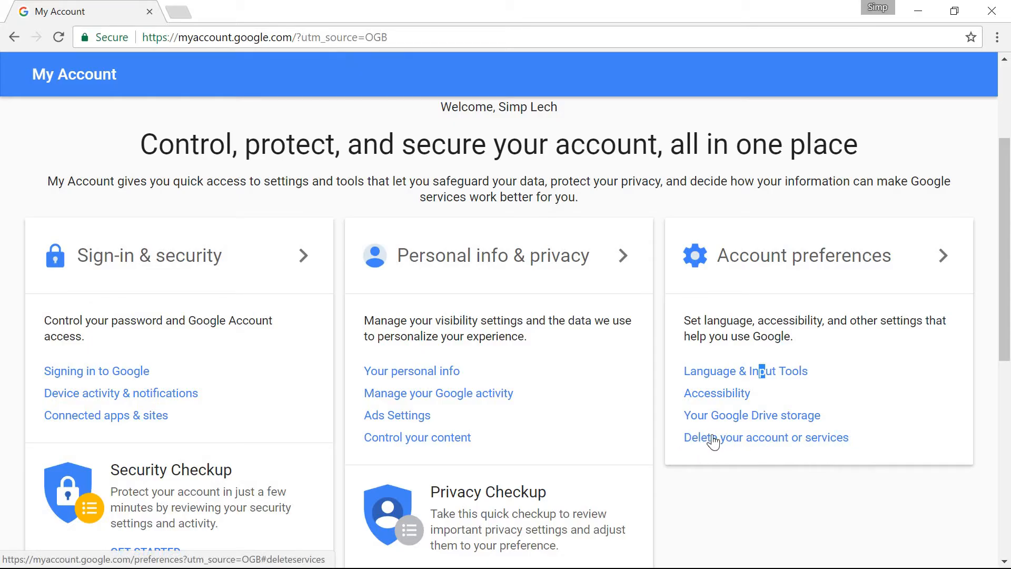
{"action": "mouse_move", "coordinate": [756, 445]}
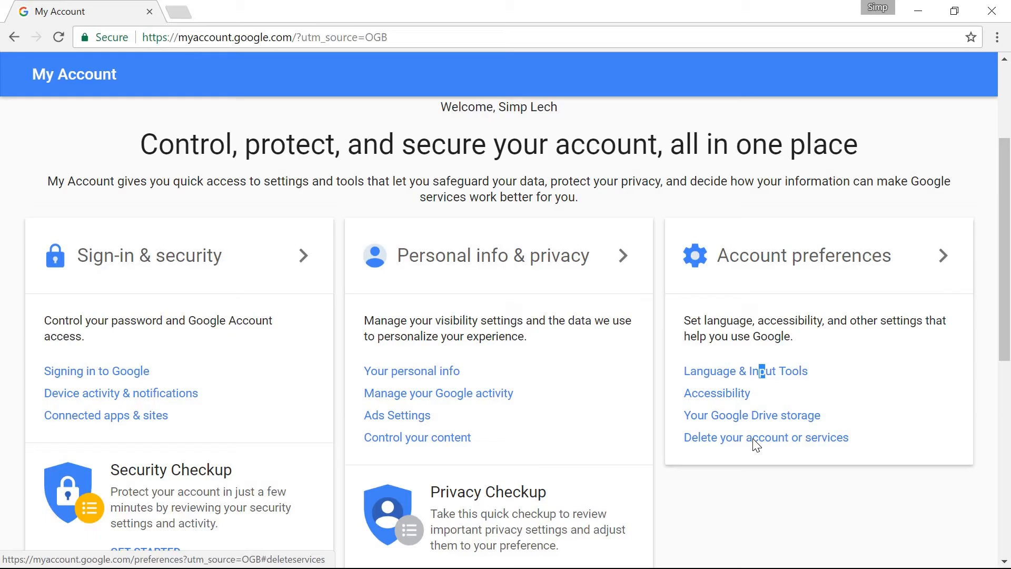
Choose 'Delete your account or services', then 'Delete Google Account and data', reaching the password prompt.
{"action": "left_click", "coordinate": [766, 437]}
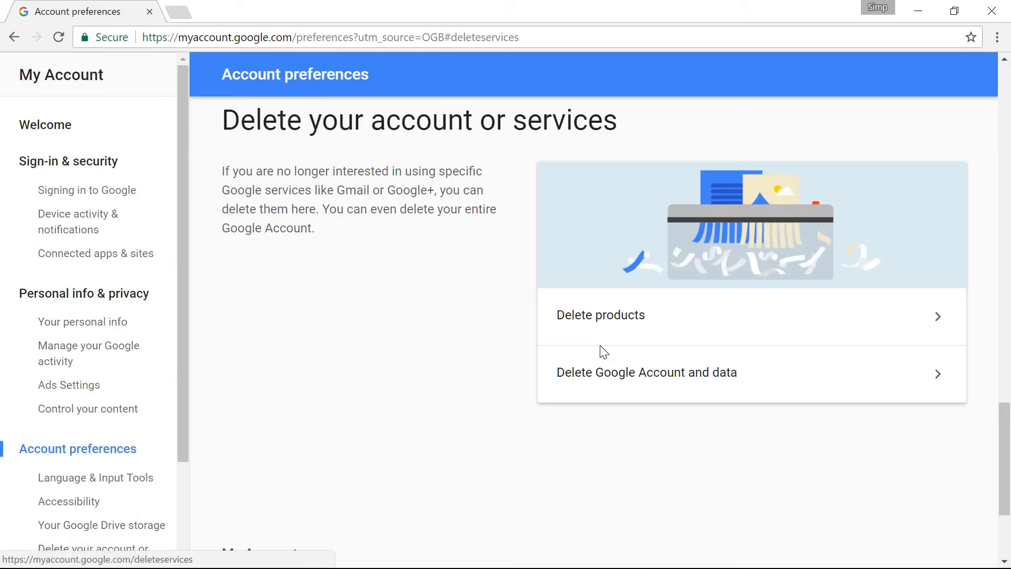
{"action": "mouse_move", "coordinate": [651, 311]}
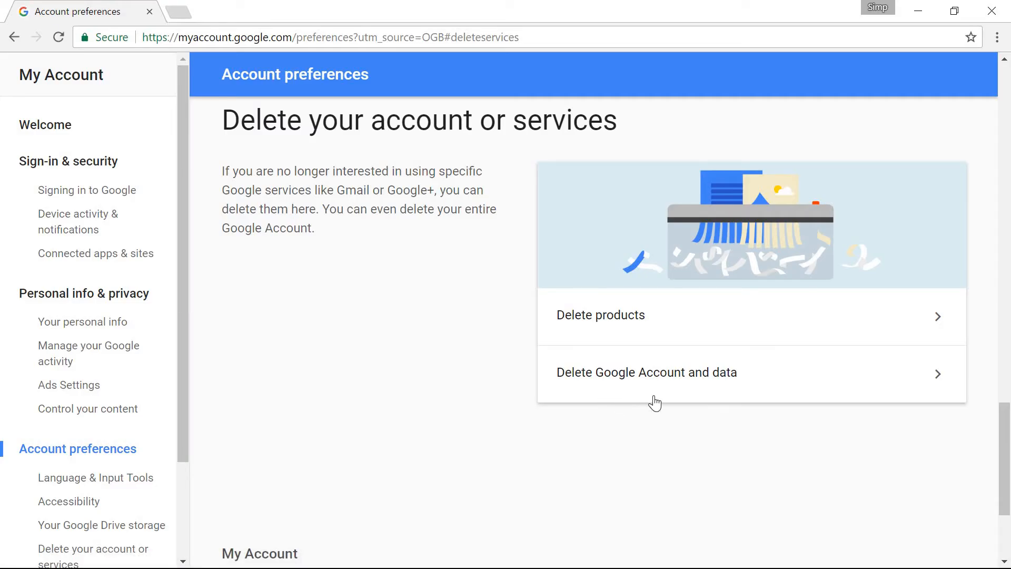
{"action": "left_click", "coordinate": [647, 372]}
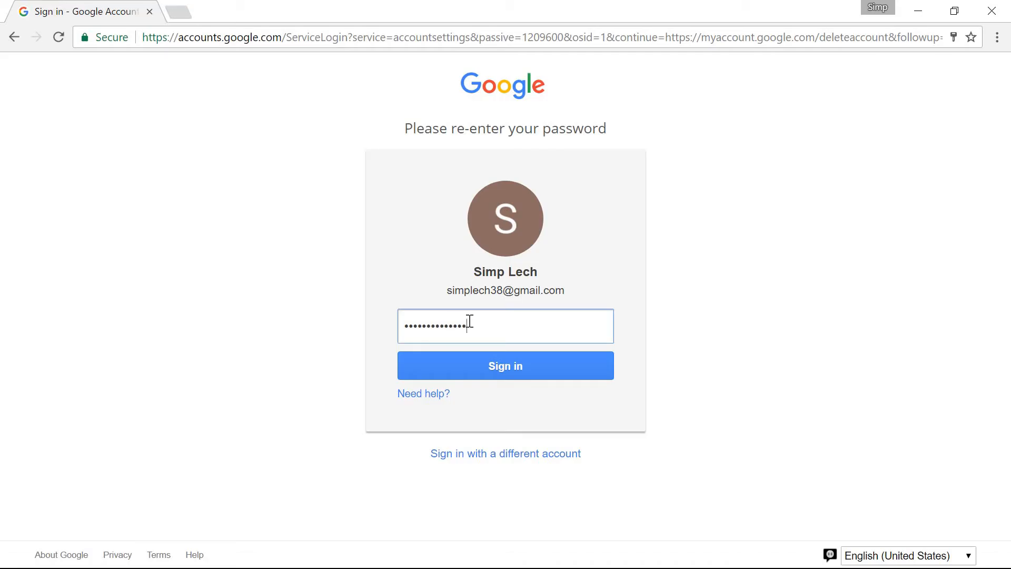
Sign in, tick both deletion acknowledgements and submit DELETE ACCOUNT.
{"action": "left_click", "coordinate": [504, 366]}
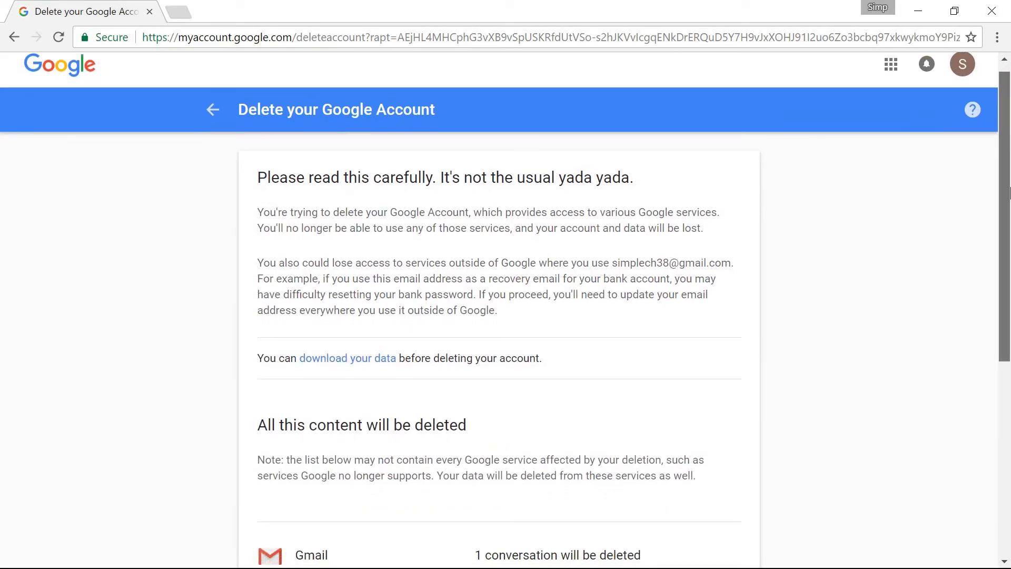
{"action": "scroll", "scroll_direction": "down", "scroll_amount": 3}
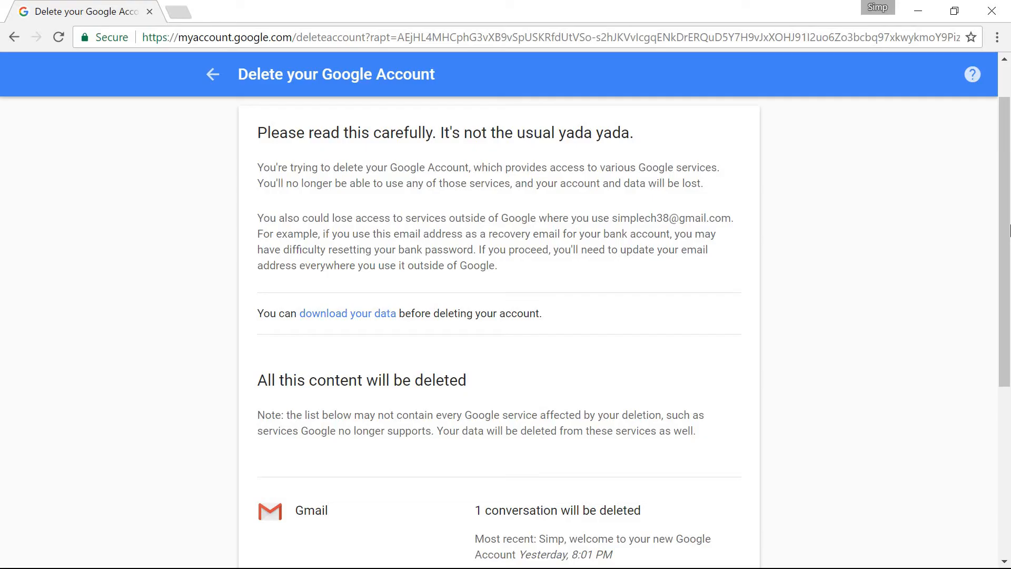
{"action": "scroll", "scroll_direction": "down", "scroll_amount": 3}
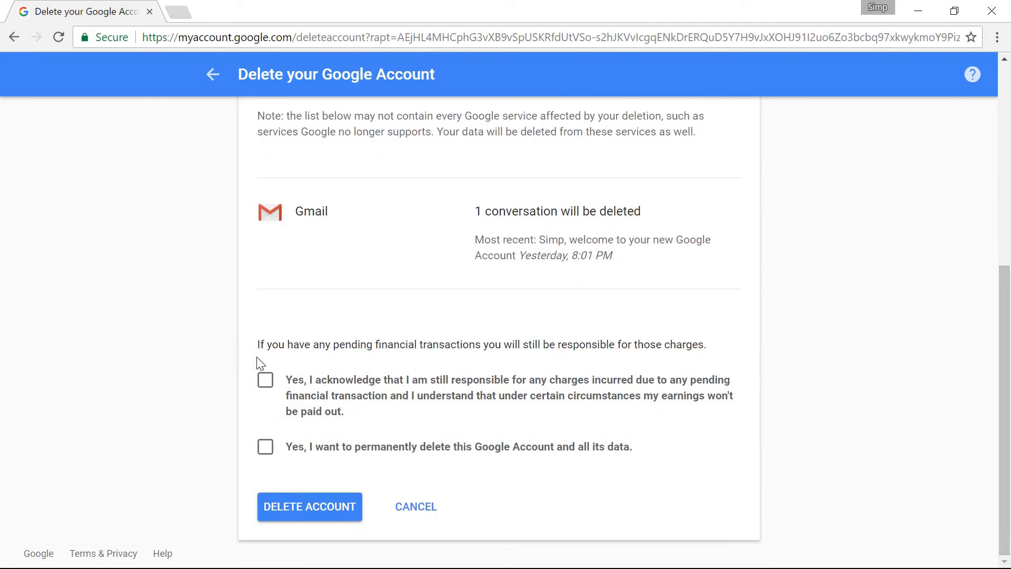
{"action": "mouse_move", "coordinate": [315, 390]}
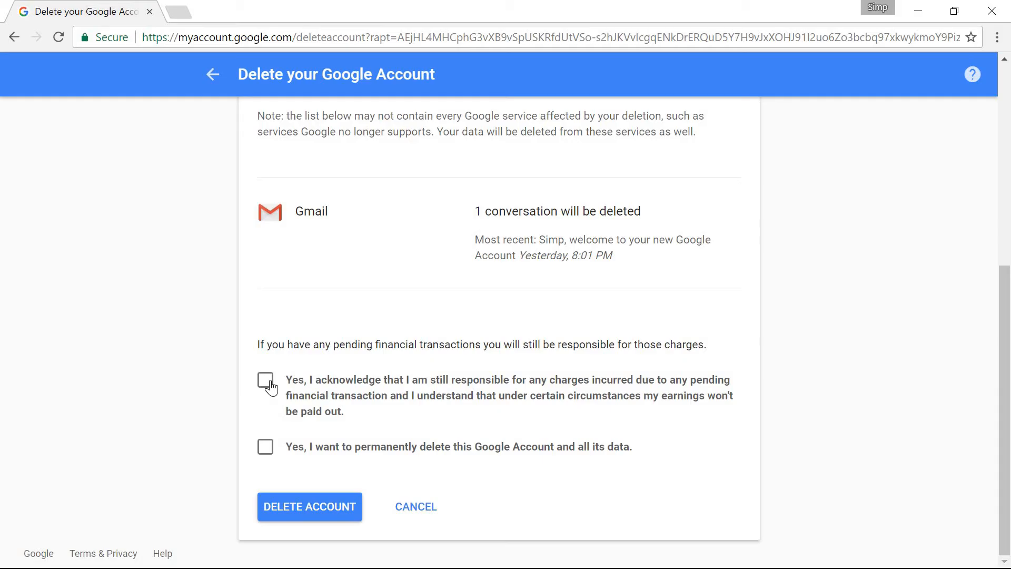
{"action": "left_click", "coordinate": [265, 380]}
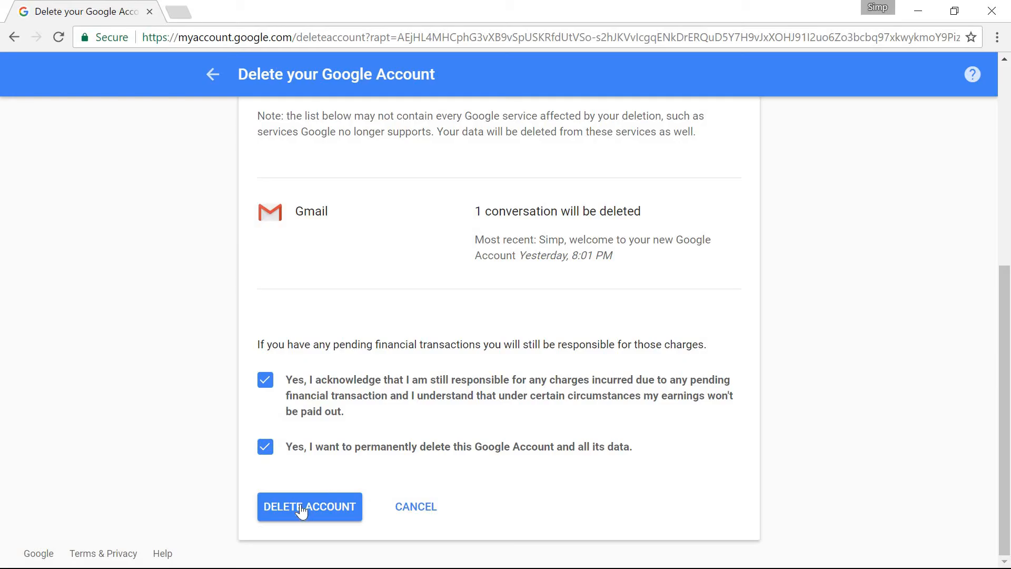
{"action": "left_click", "coordinate": [310, 506]}
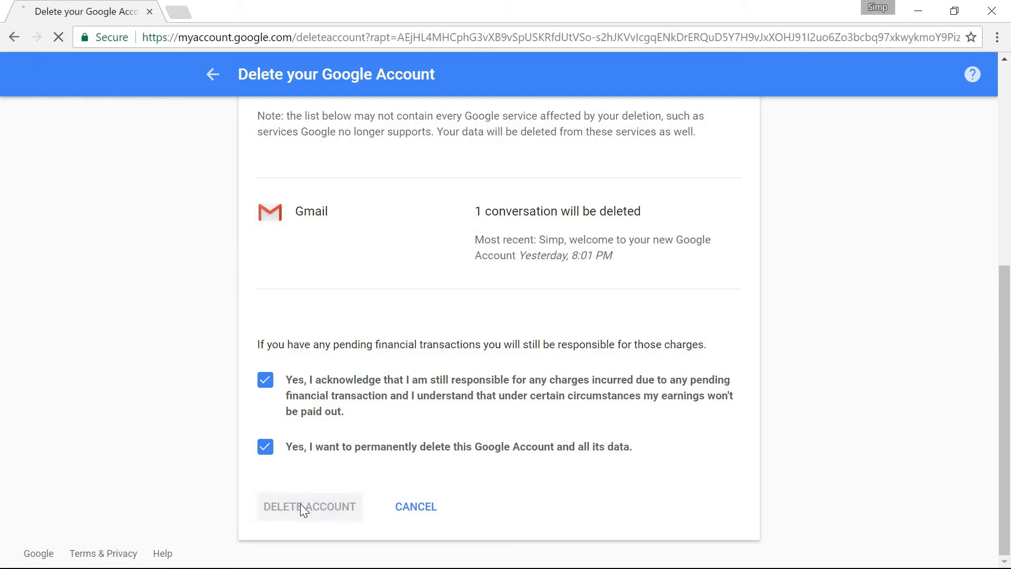
From the Account Deleted confirmation, follow the Account support link to start recovery.
{"action": "left_click", "coordinate": [310, 507]}
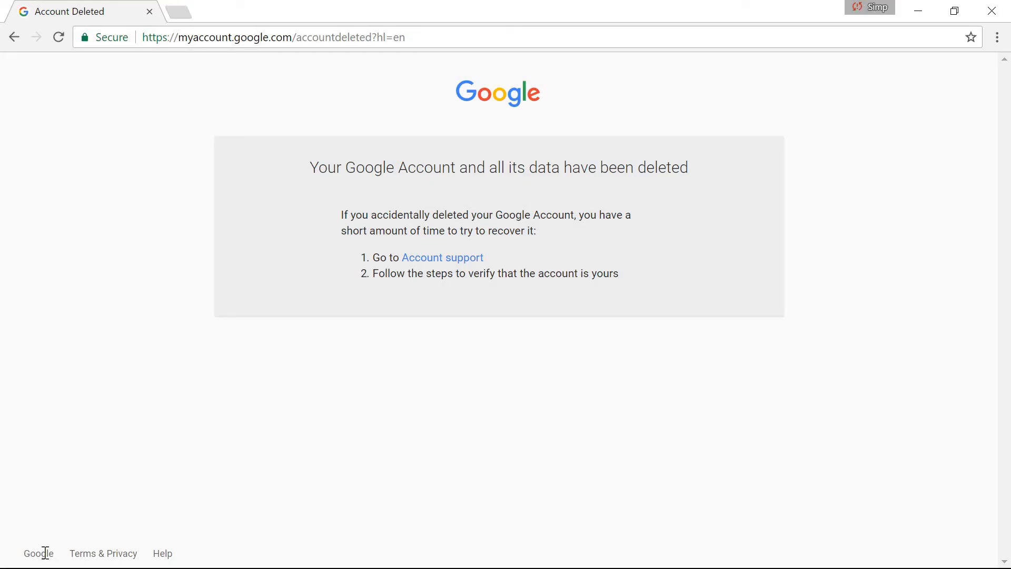
{"action": "mouse_move", "coordinate": [442, 257]}
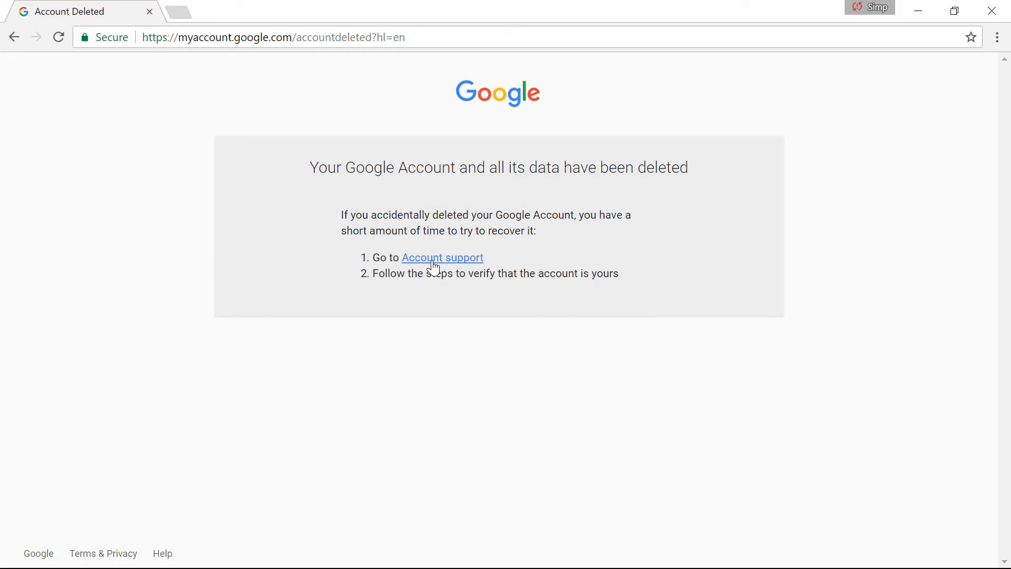
{"action": "left_click", "coordinate": [441, 257]}
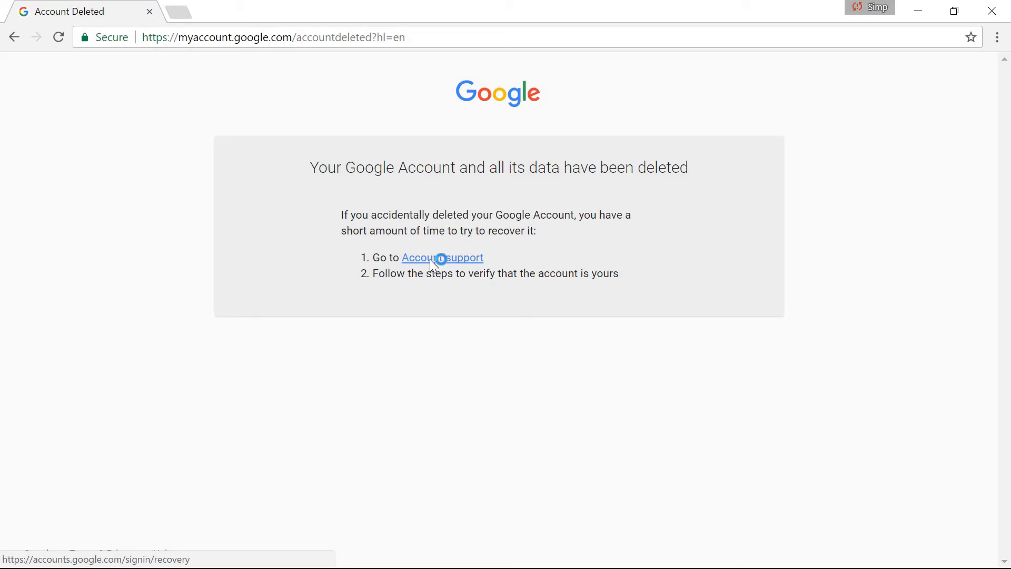
{"action": "left_click", "coordinate": [441, 257]}
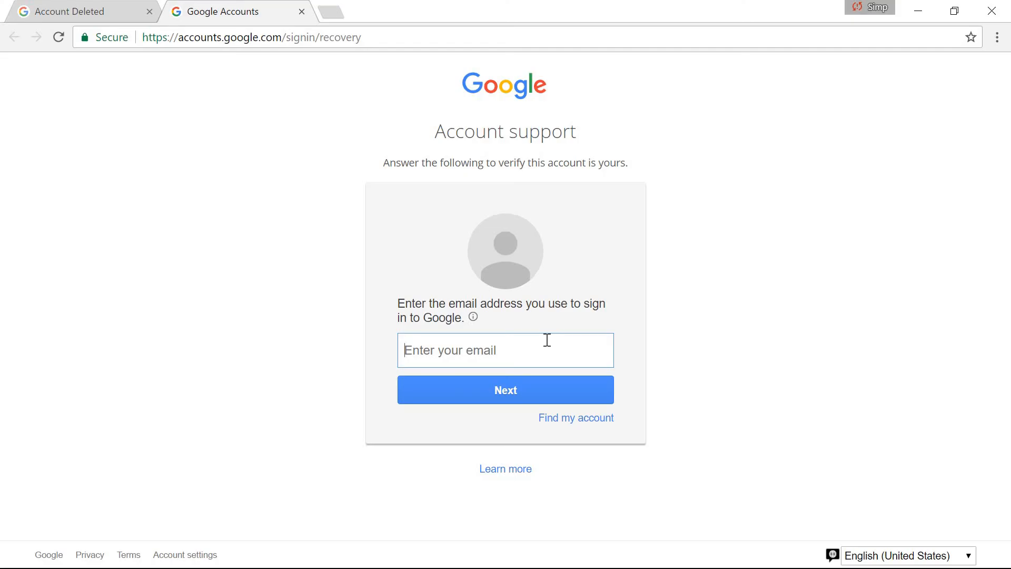
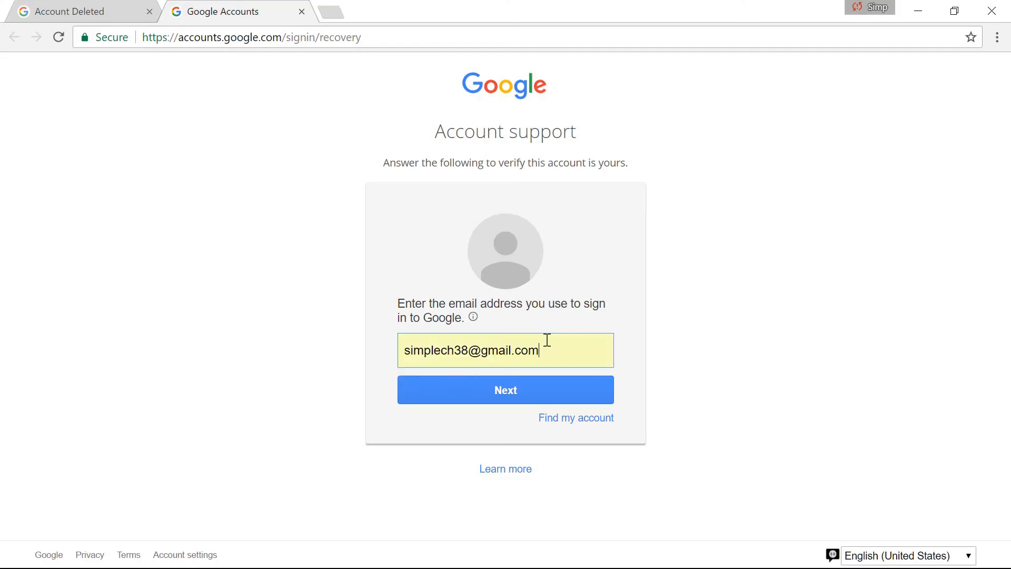
{"action": "left_click", "coordinate": [505, 388]}
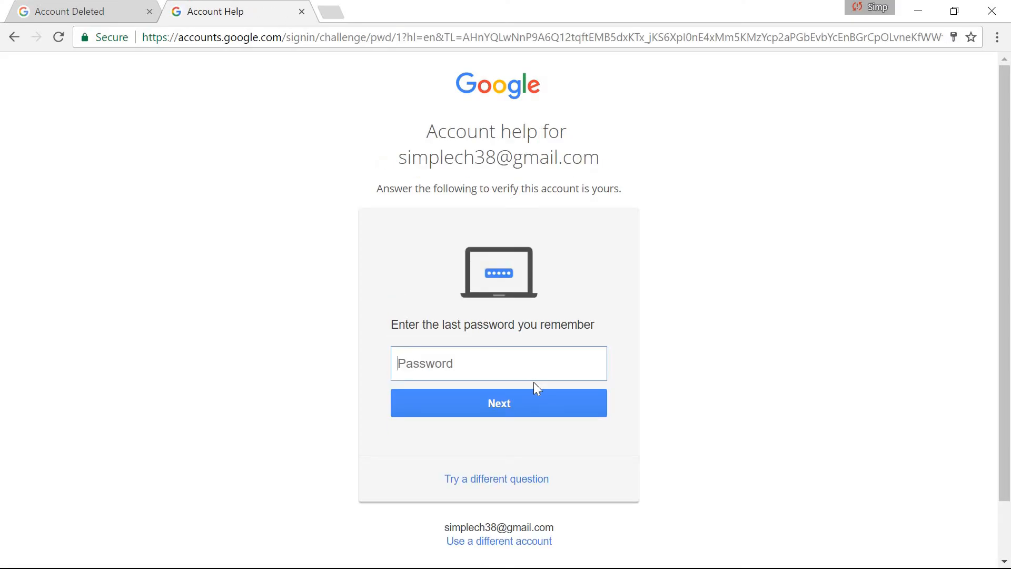
Submit the last remembered password and continue into the undeleted account.
{"action": "type", "text": "••"}
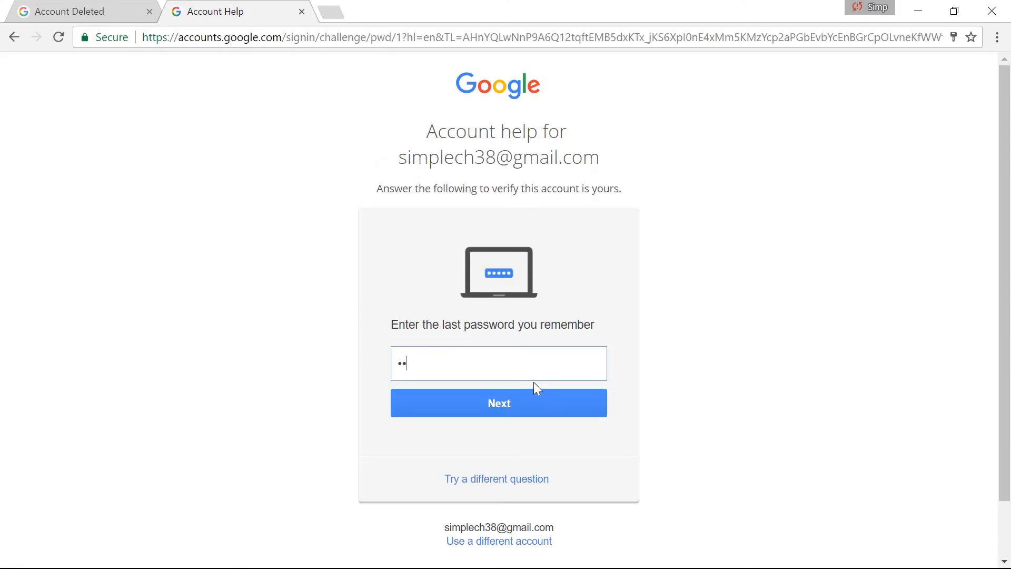
{"action": "type", "text": "password"}
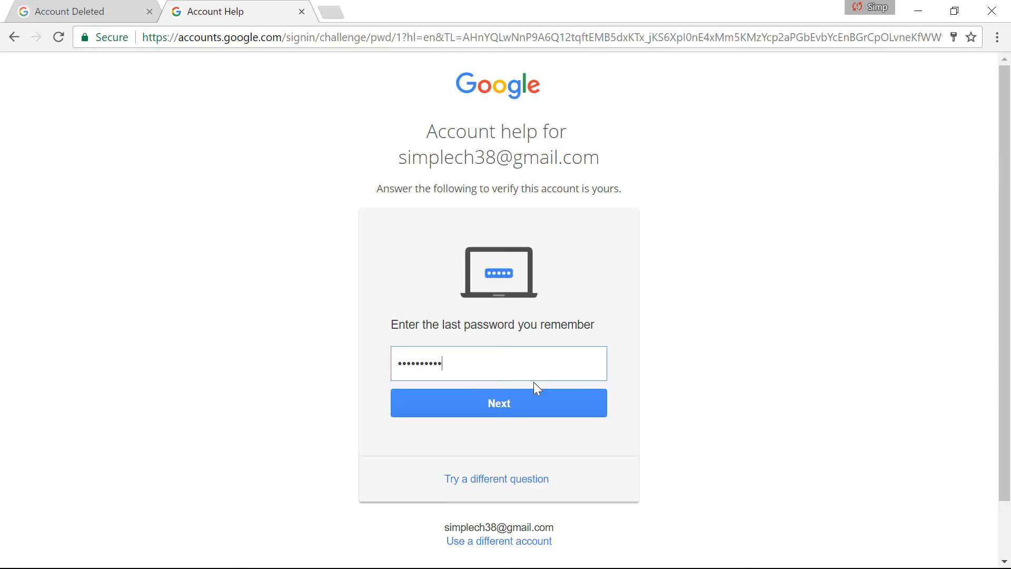
{"action": "left_click", "coordinate": [499, 404]}
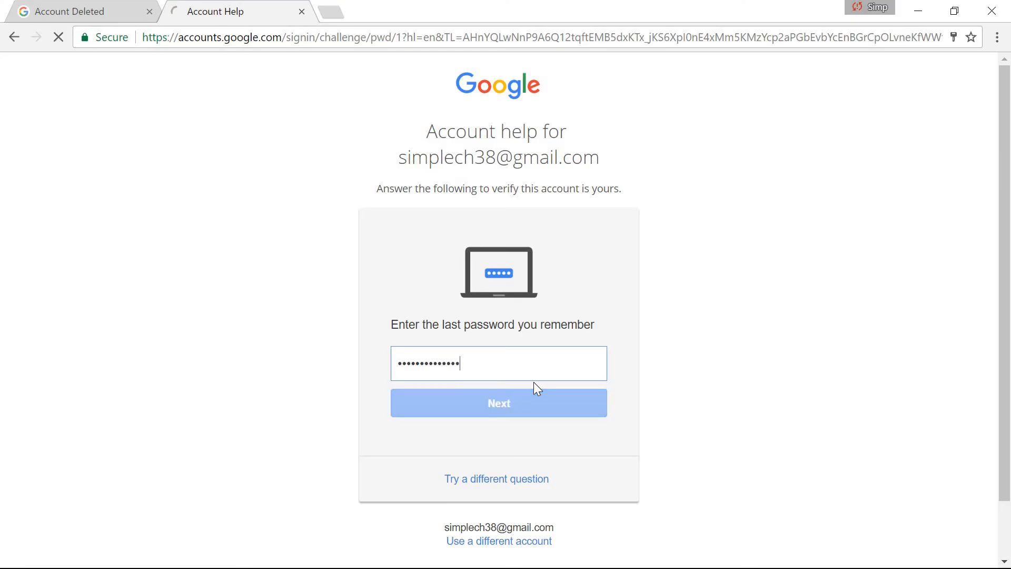
{"action": "left_click", "coordinate": [499, 402]}
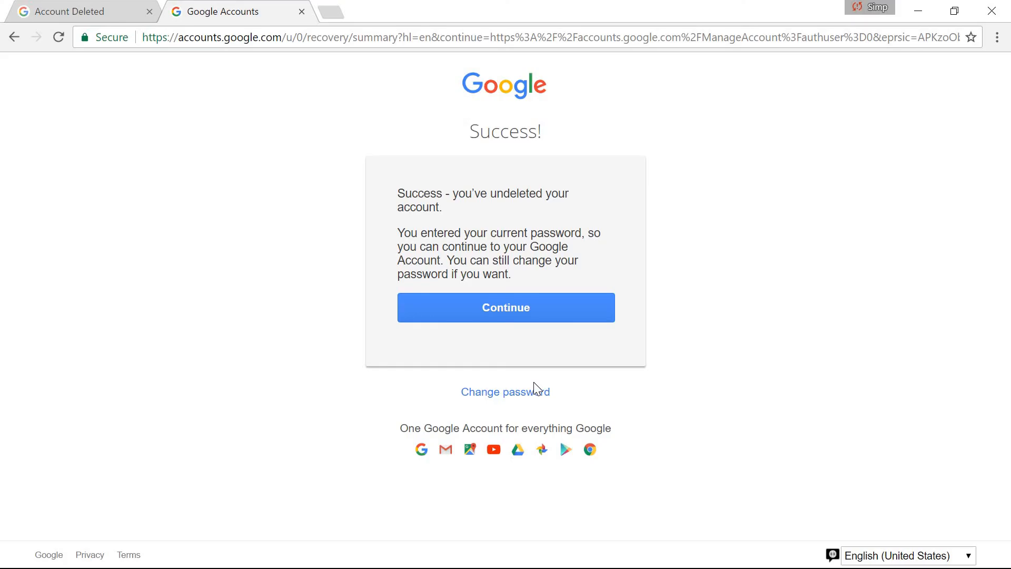
{"action": "left_click", "coordinate": [506, 308]}
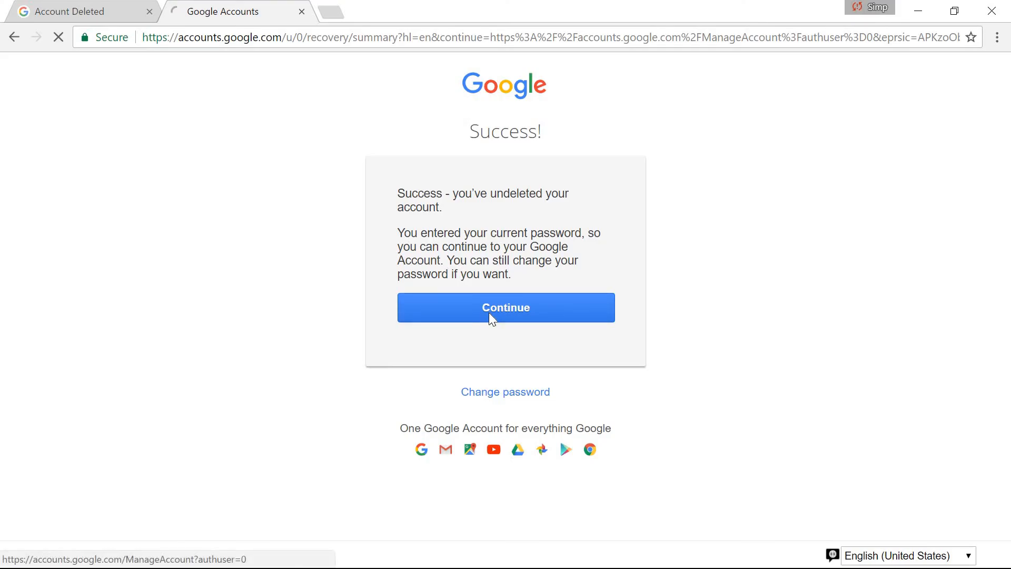
Continue to My Account and reach 'Delete your account or services' under Account preferences.
{"action": "left_click", "coordinate": [504, 307]}
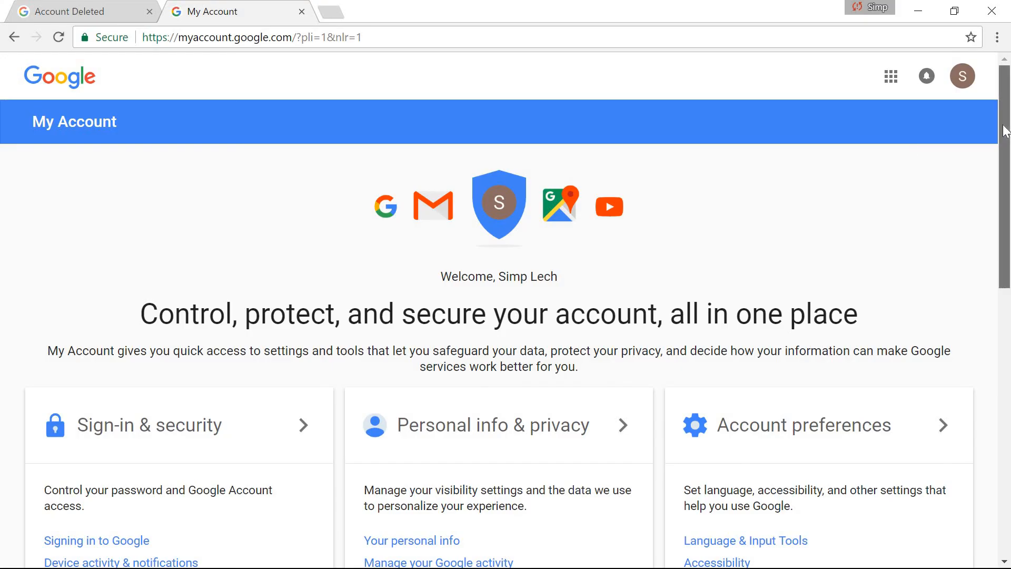
{"action": "scroll", "scroll_direction": "down", "scroll_amount": 3}
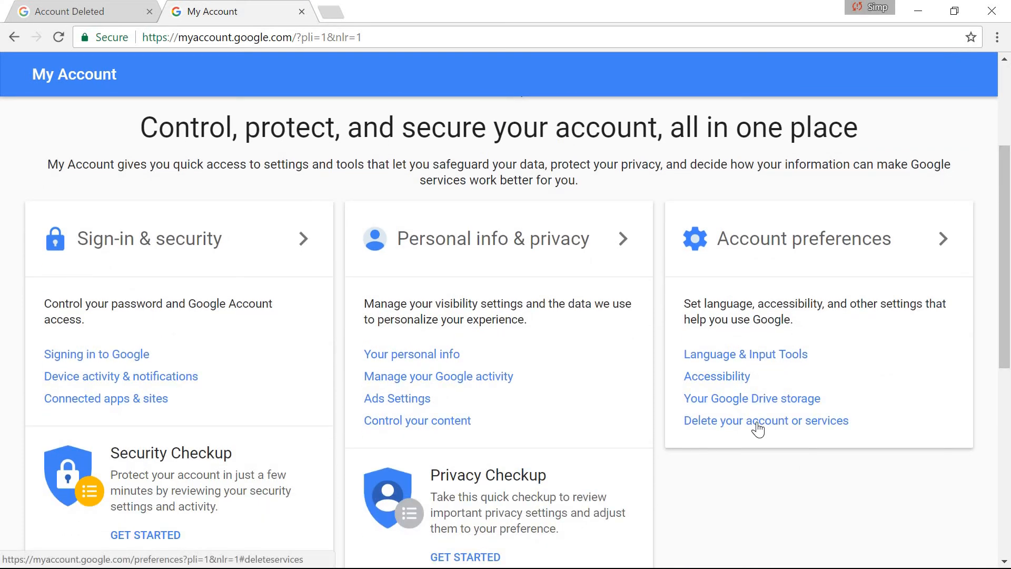
{"action": "left_click", "coordinate": [765, 421]}
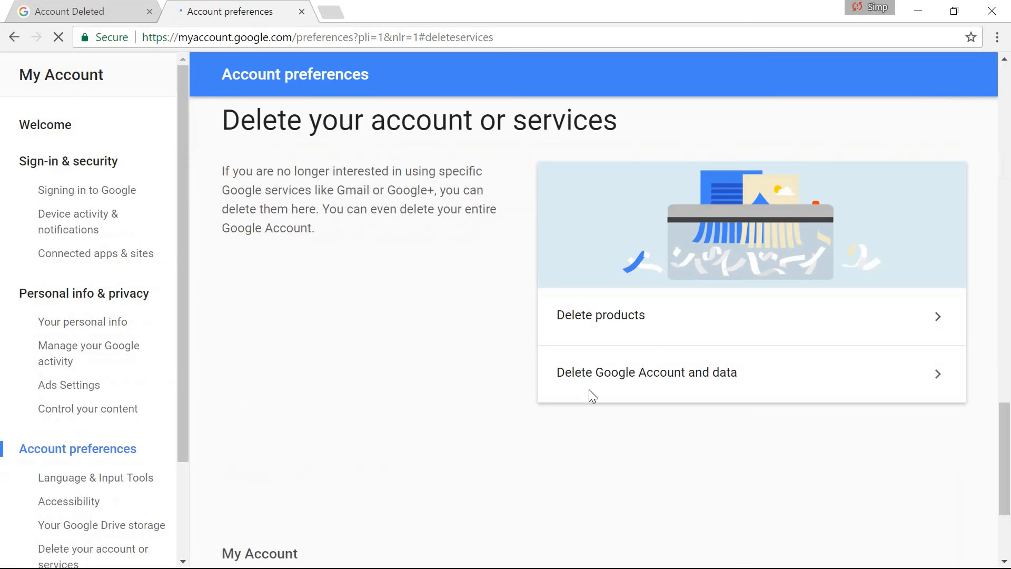
Choose 'Delete Google Account and data' again and sign in, correcting the password after a failed attempt.
{"action": "left_click", "coordinate": [646, 372]}
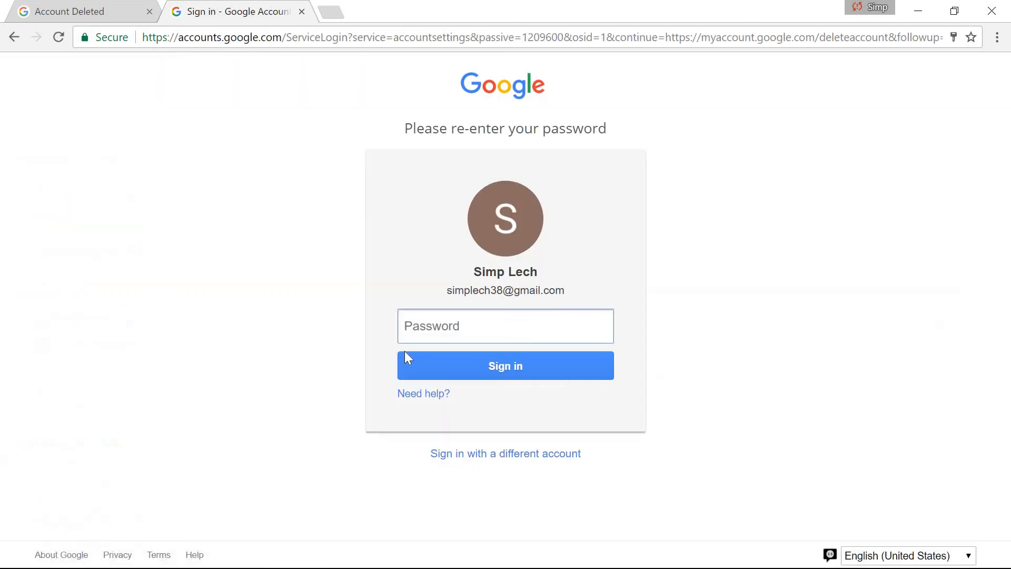
{"action": "type", "text": "•••••"}
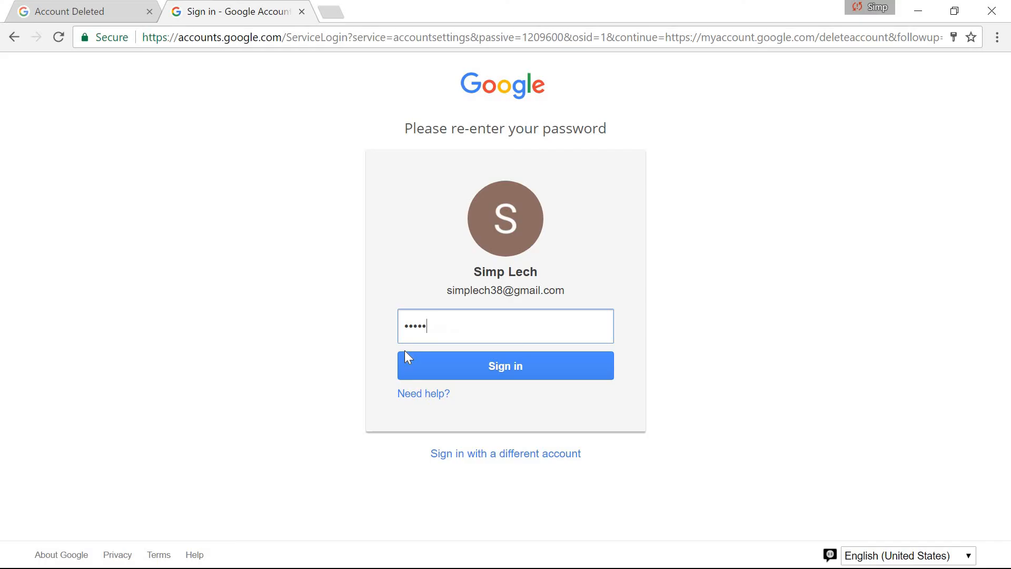
{"action": "type", "text": "•••••"}
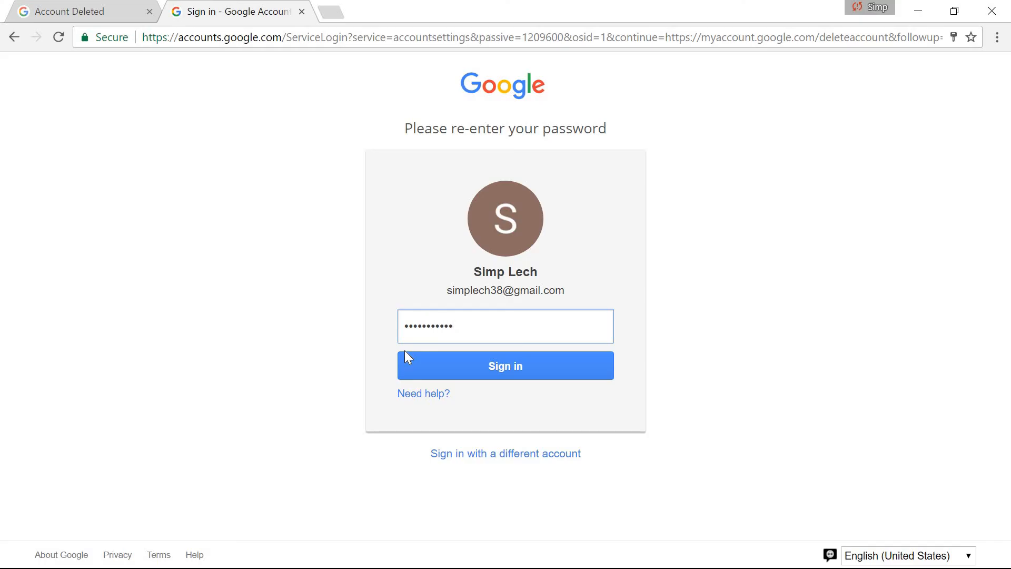
{"action": "left_click", "coordinate": [504, 365]}
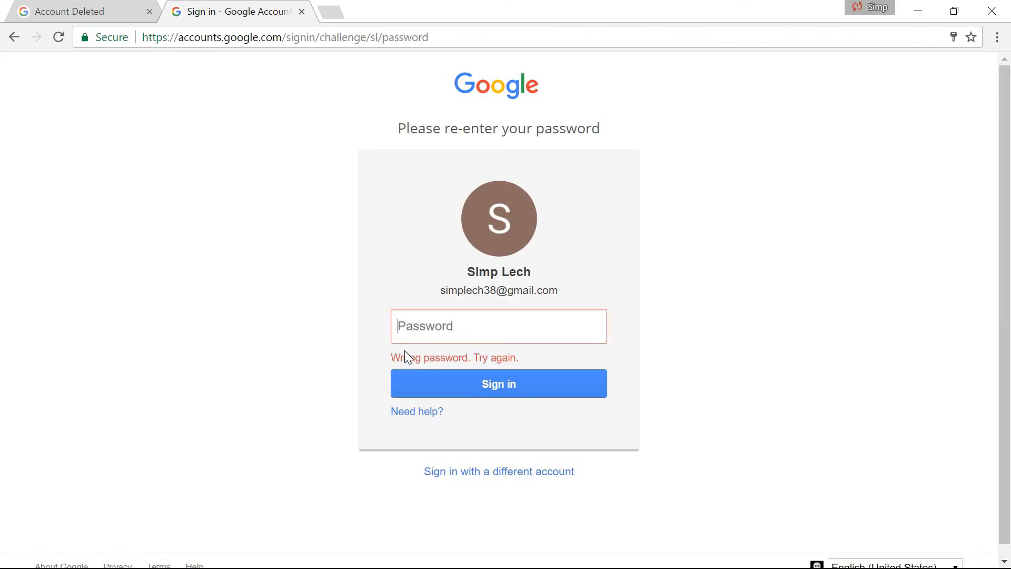
{"action": "type", "text": "password"}
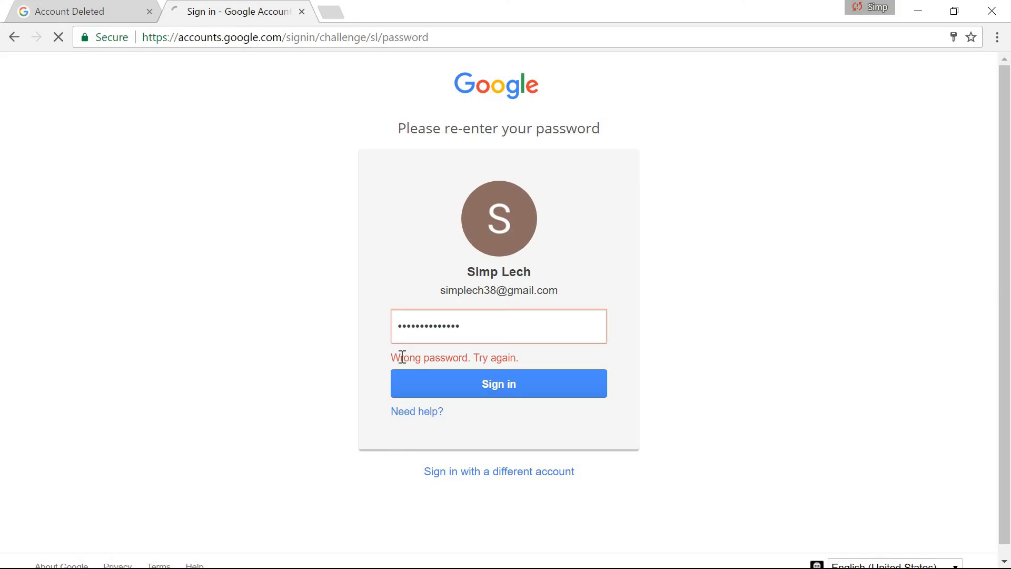
{"action": "left_click", "coordinate": [498, 384]}
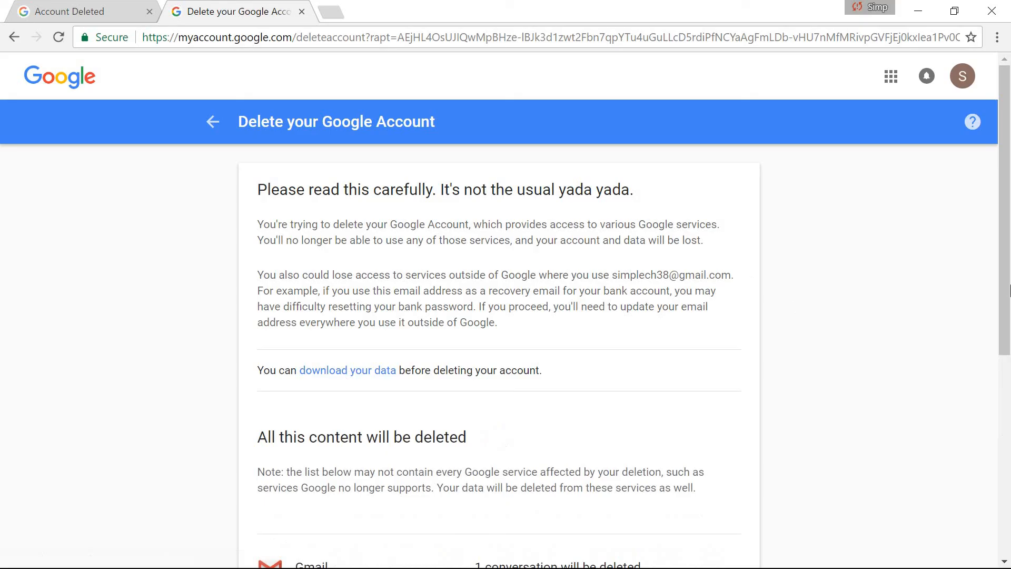
Tick both deletion acknowledgements and submit DELETE ACCOUNT, reaching the Account Deleted notice.
{"action": "scroll", "scroll_direction": "down", "scroll_amount": 3}
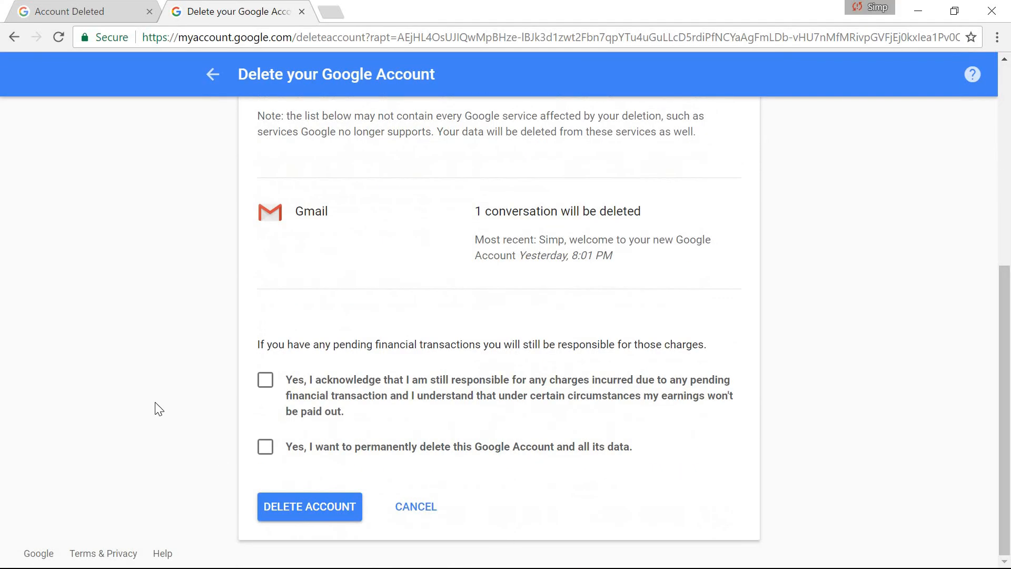
{"action": "left_click", "coordinate": [266, 380]}
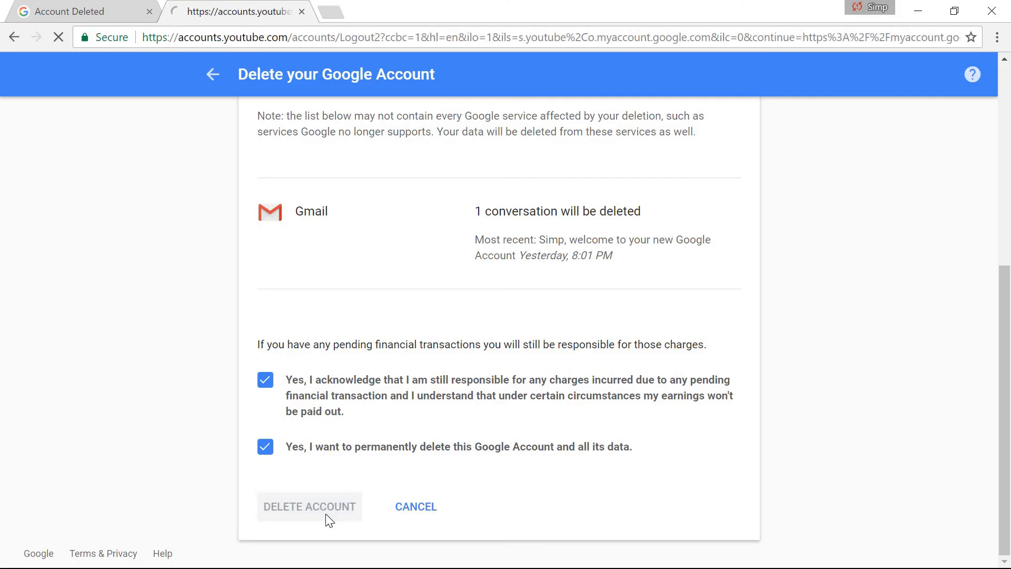
{"action": "left_click", "coordinate": [310, 507]}
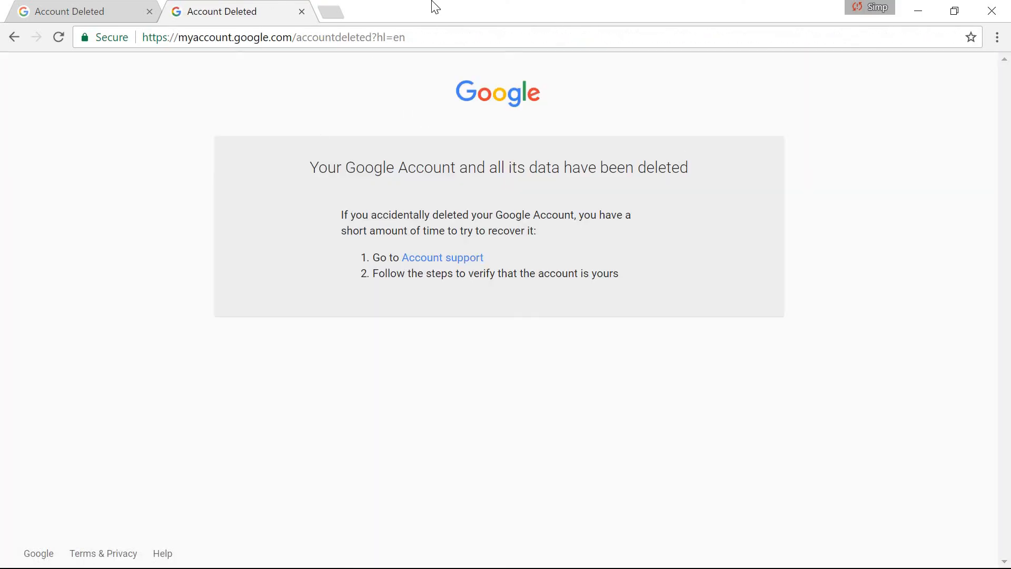
{"action": "mouse_move", "coordinate": [636, 23]}
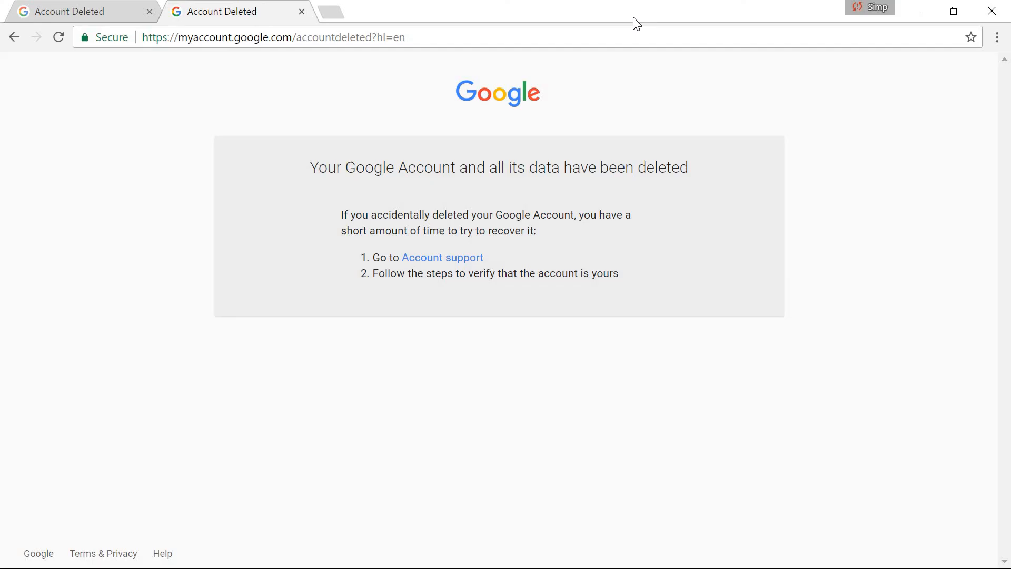